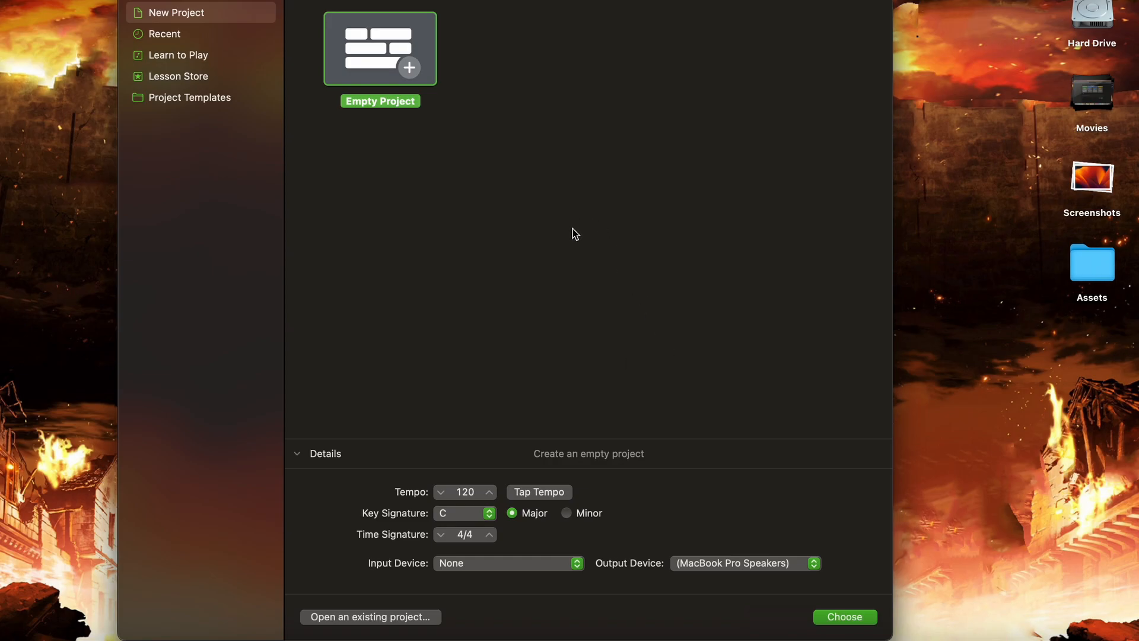
mouse_move(406, 75)
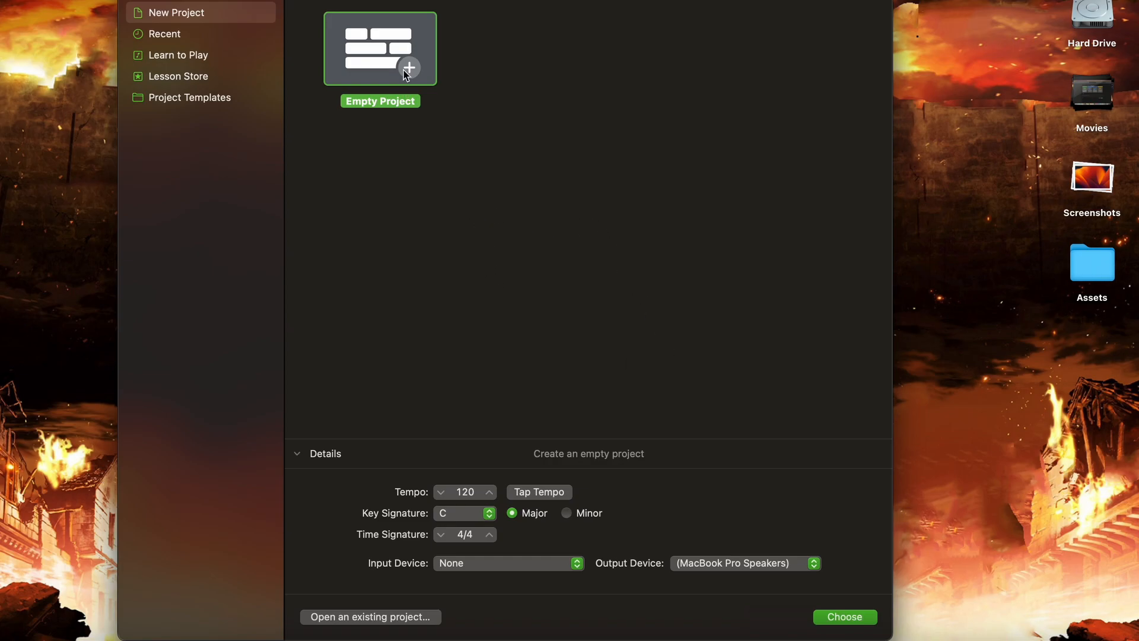
Step: Start a new Empty Project from the project chooser
left_click(844, 617)
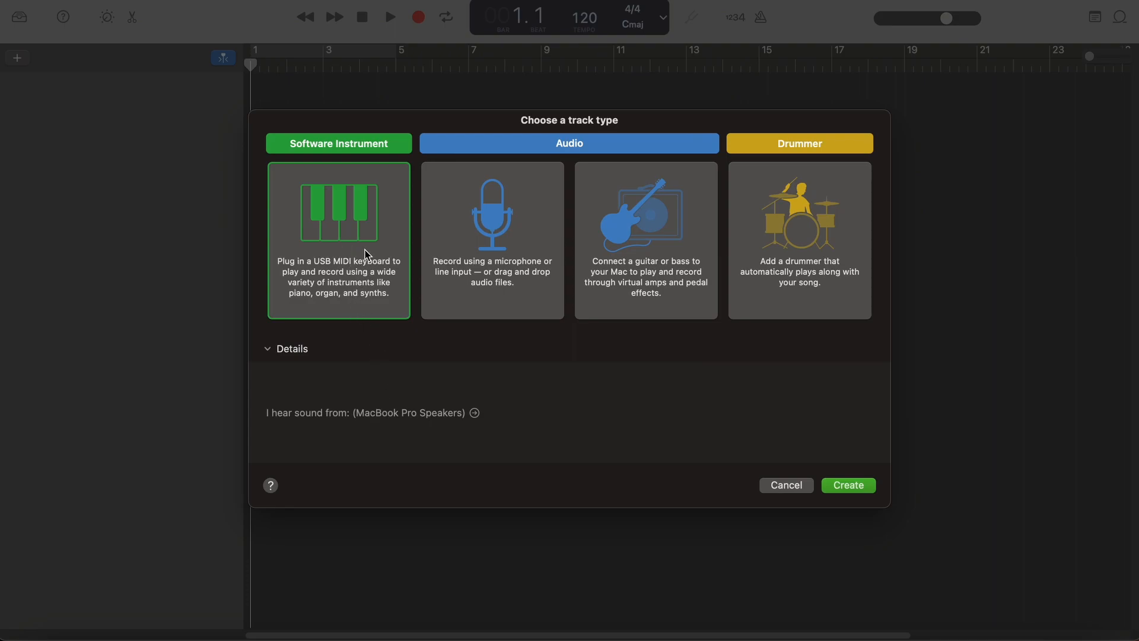
mouse_move(616, 416)
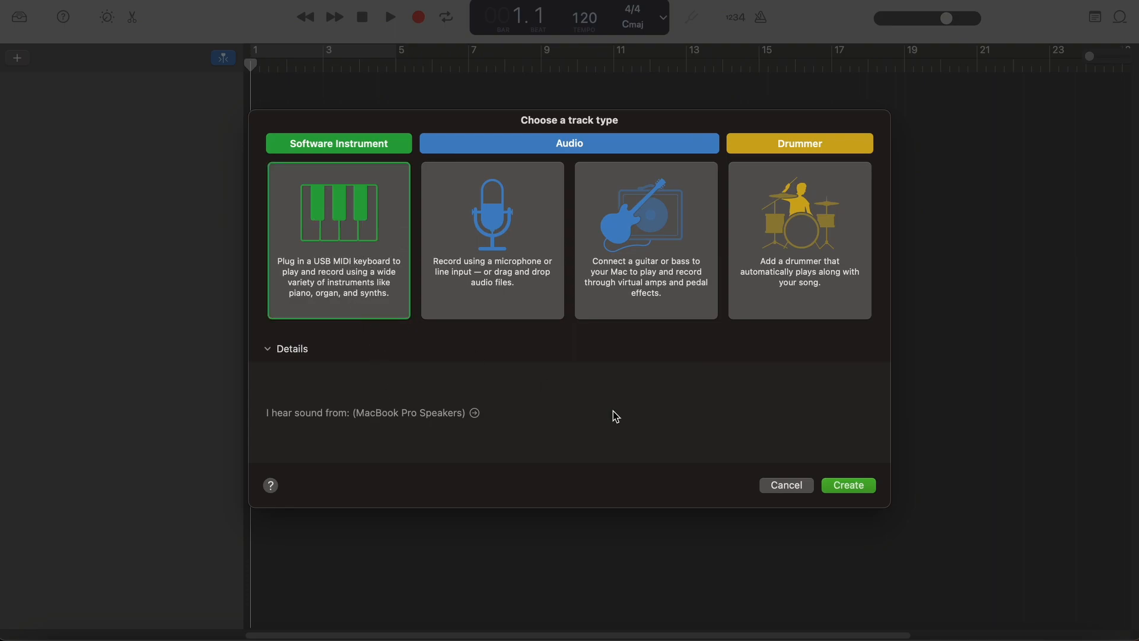
Step: Create a Software Instrument track (Classic Electric Piano) with Musical Typing available
left_click(846, 484)
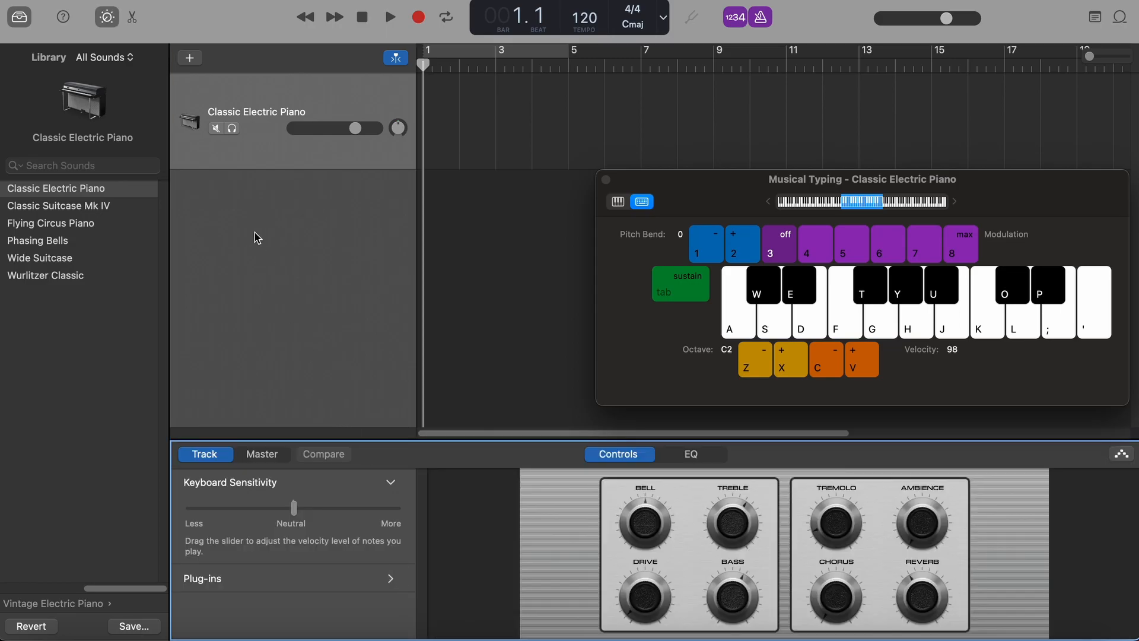
mouse_move(299, 577)
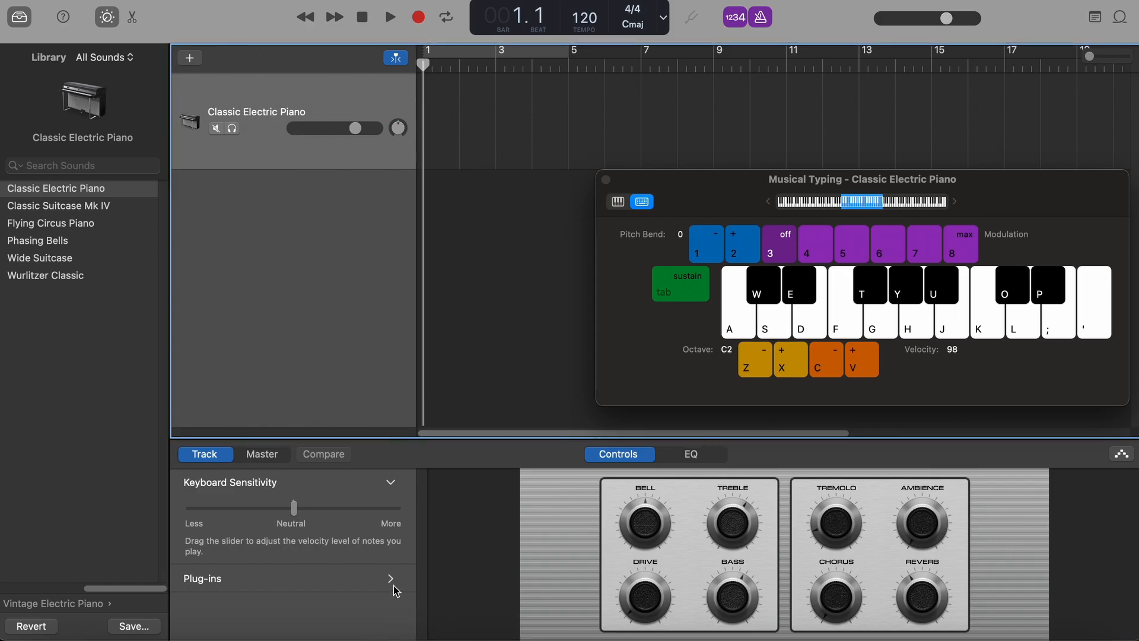
Step: Expand Plug-ins and browse the instrument list to Spitfire Audio's BBC Symphony Orchestra
left_click(391, 579)
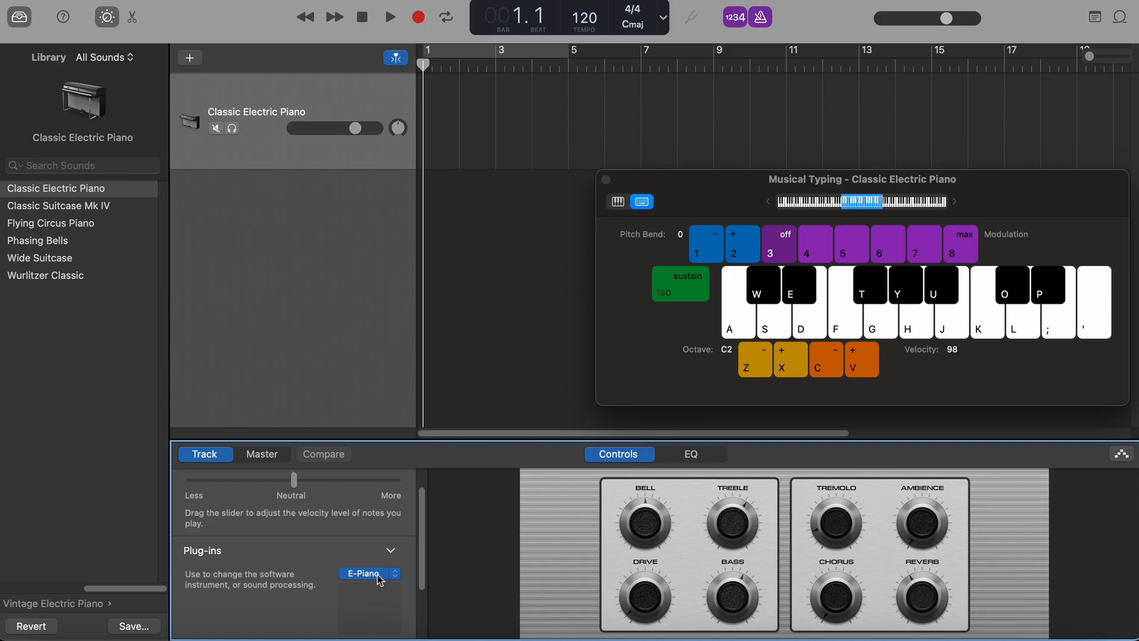
mouse_move(399, 581)
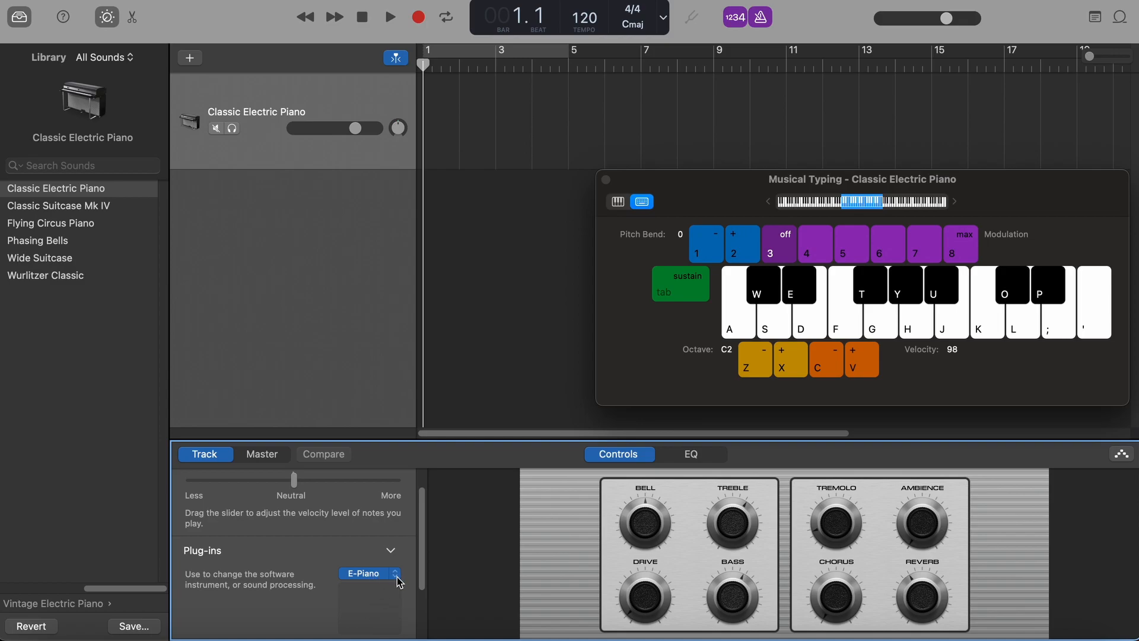
left_click(370, 573)
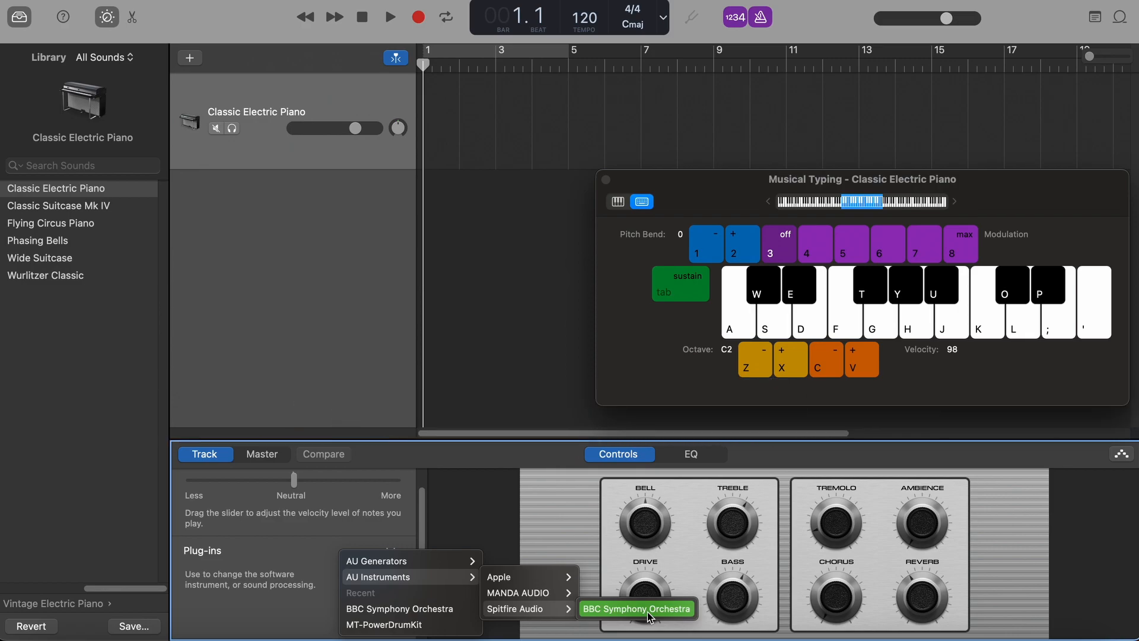
left_click(636, 609)
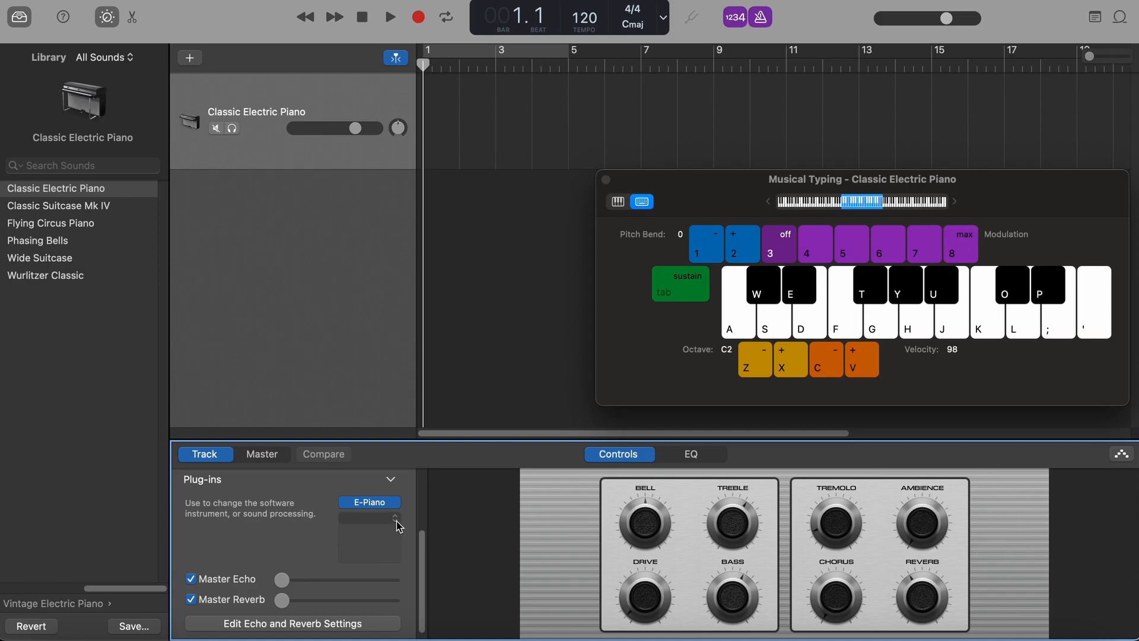
Step: Load BBC Symphony Orchestra as the track's instrument in place of the E-Piano
left_click(369, 519)
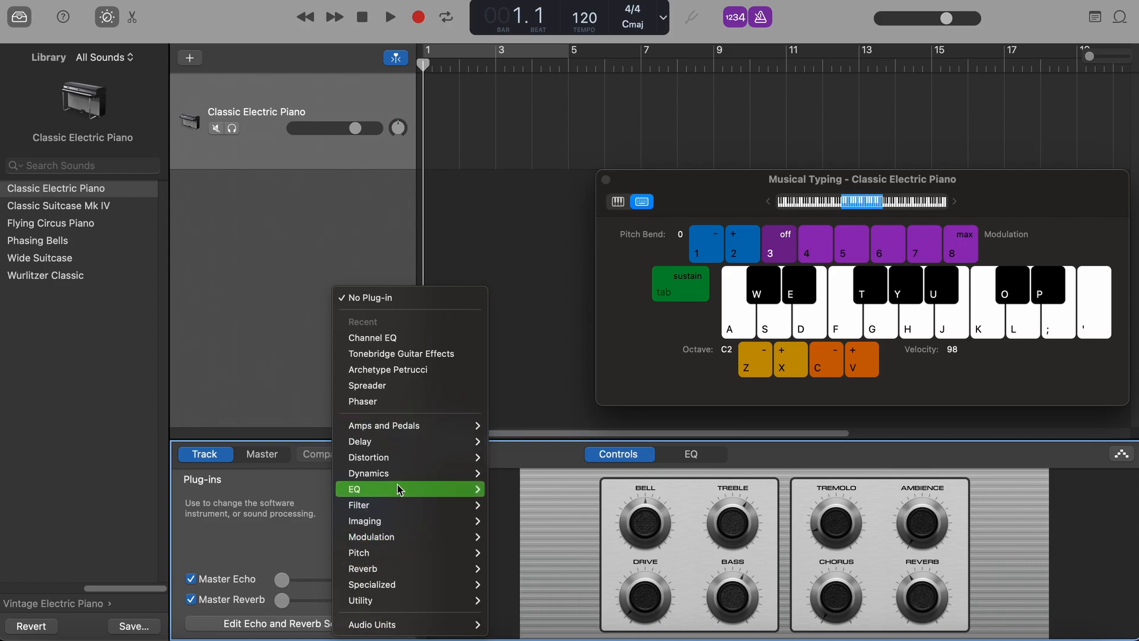
mouse_move(402, 473)
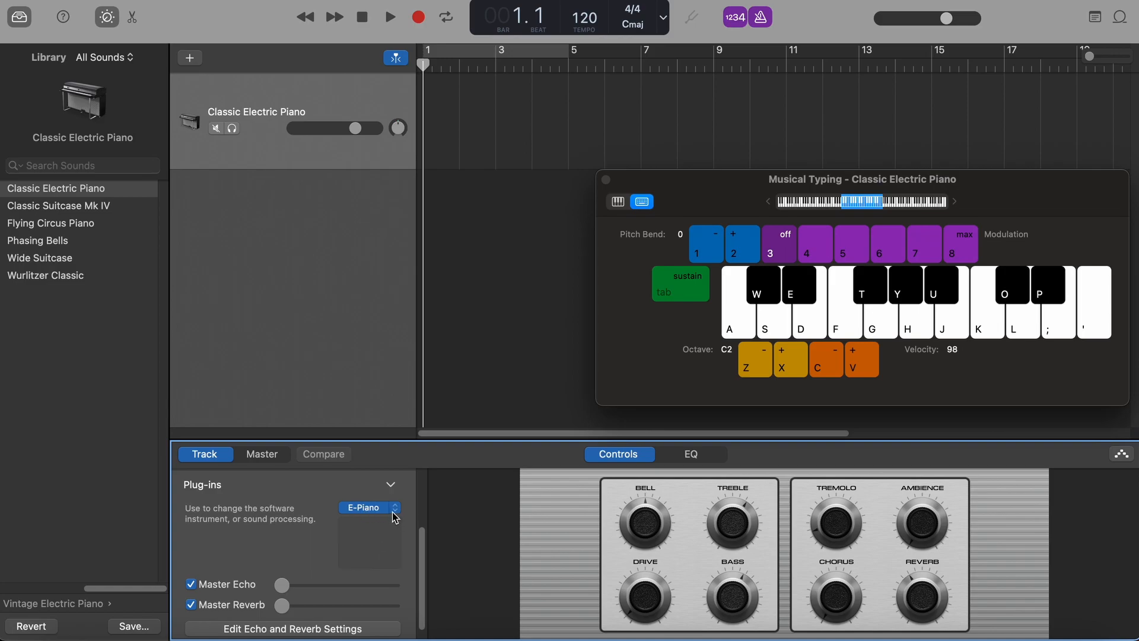
left_click(367, 507)
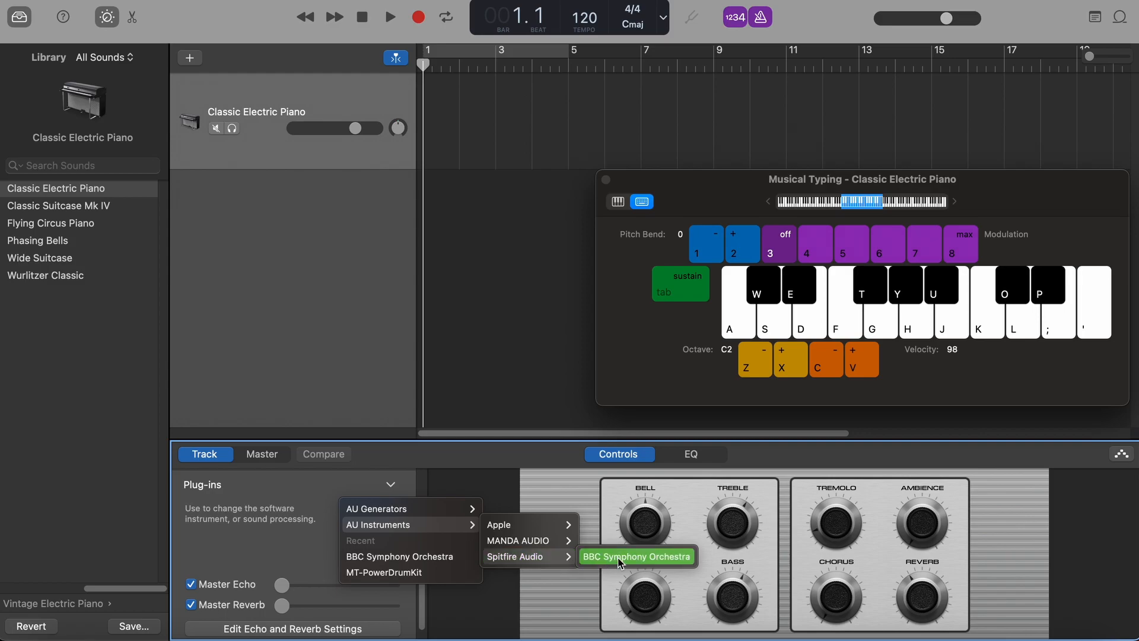
left_click(636, 556)
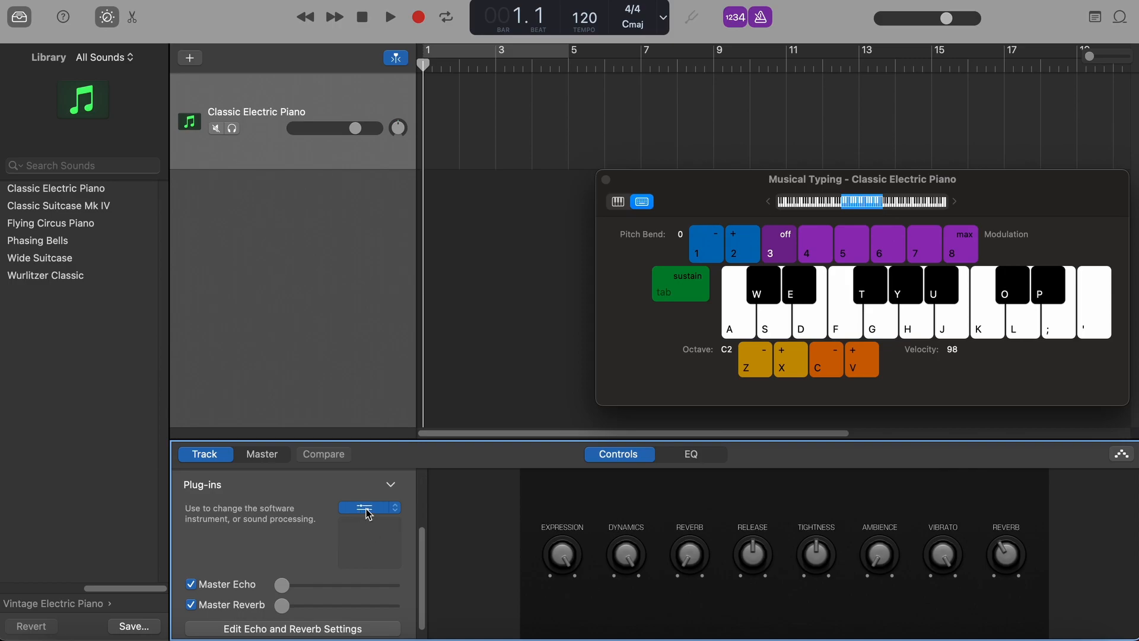
Step: Show the BBC Symphony Orchestra plugin window and move the Musical Typing keyboard aside
left_click(363, 506)
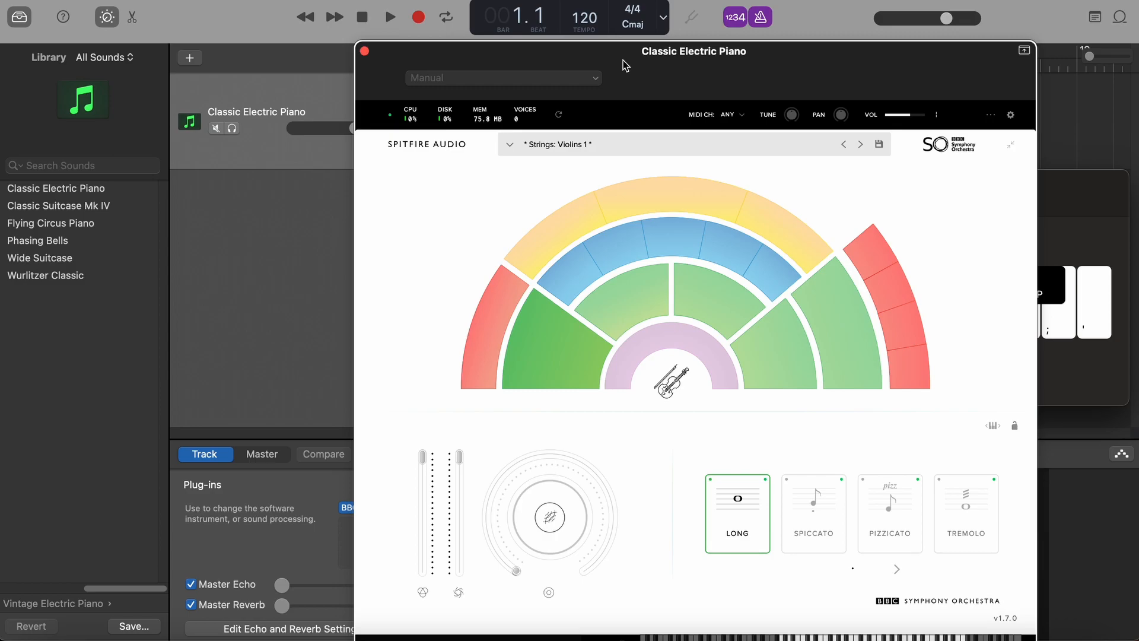
mouse_move(640, 101)
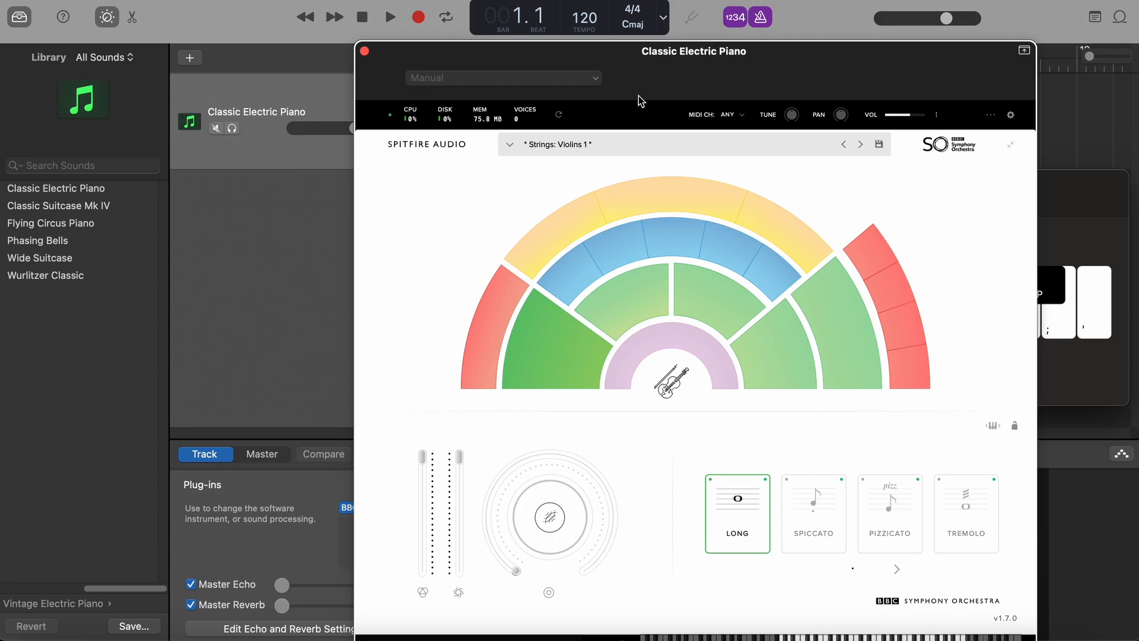
mouse_move(544, 342)
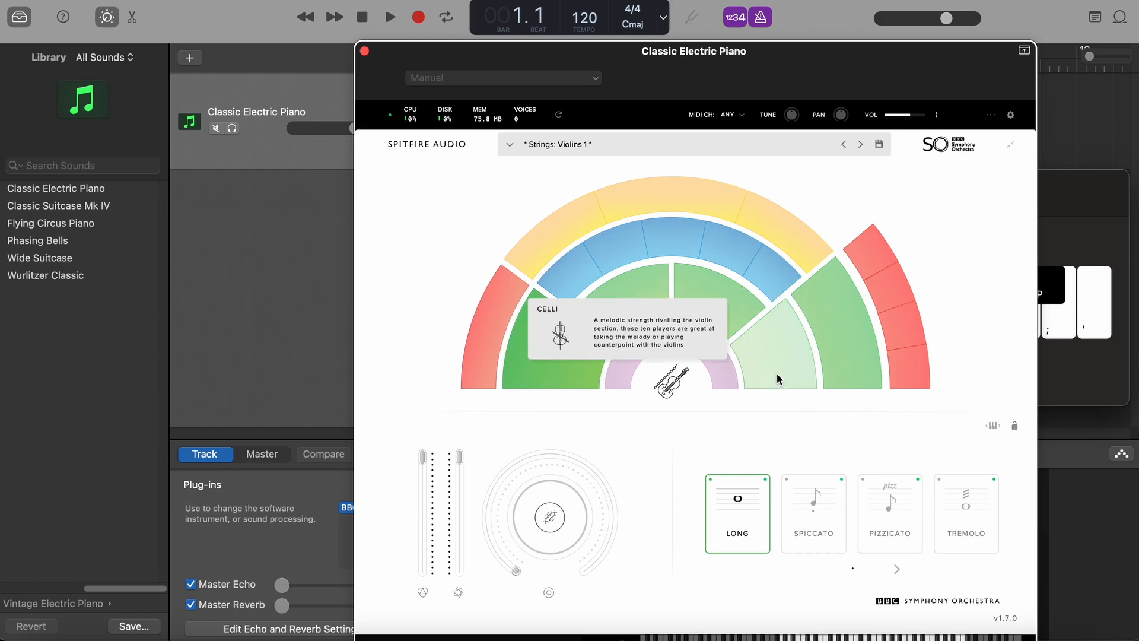
mouse_move(520, 81)
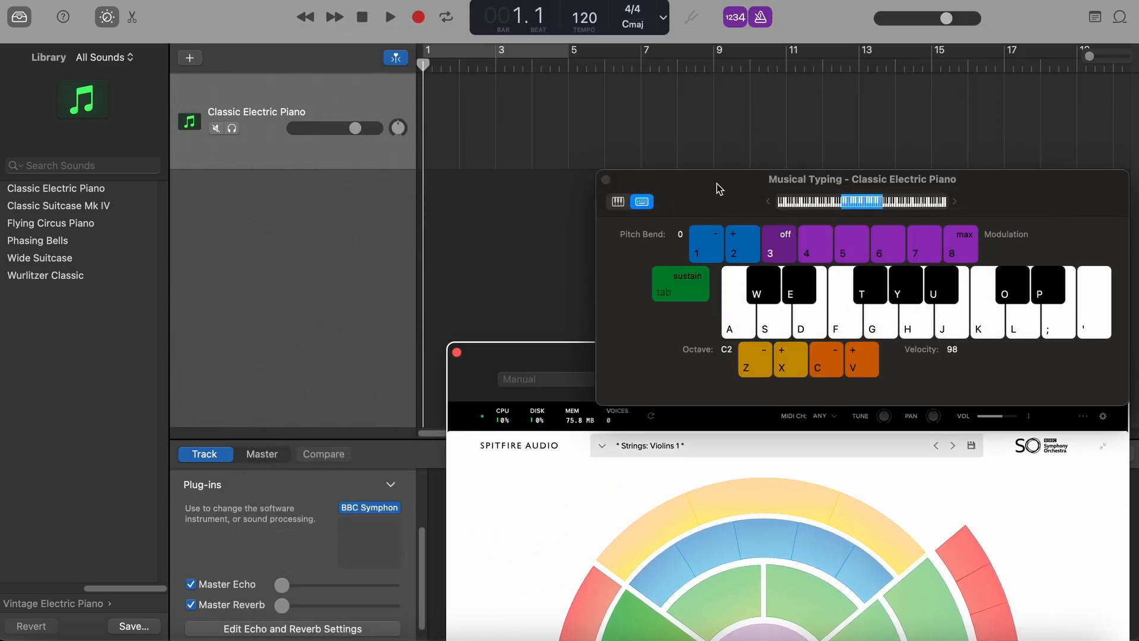
left_click_drag(862, 179, 578, 247)
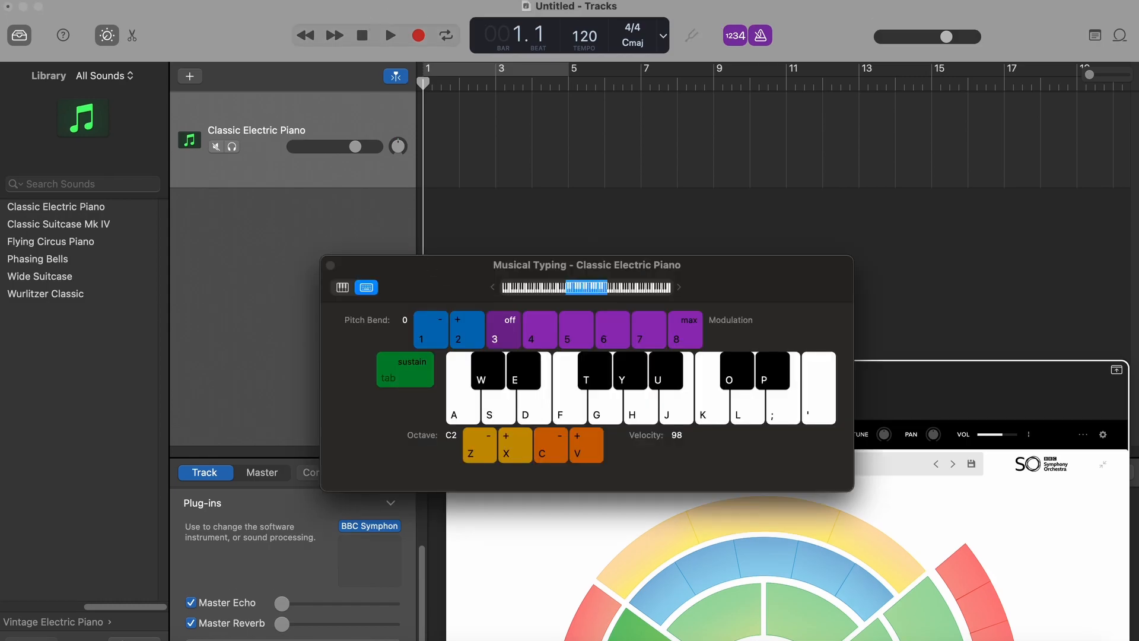
Step: Bring the BBC Symphony Orchestra plugin window back to the front
left_click(574, 6)
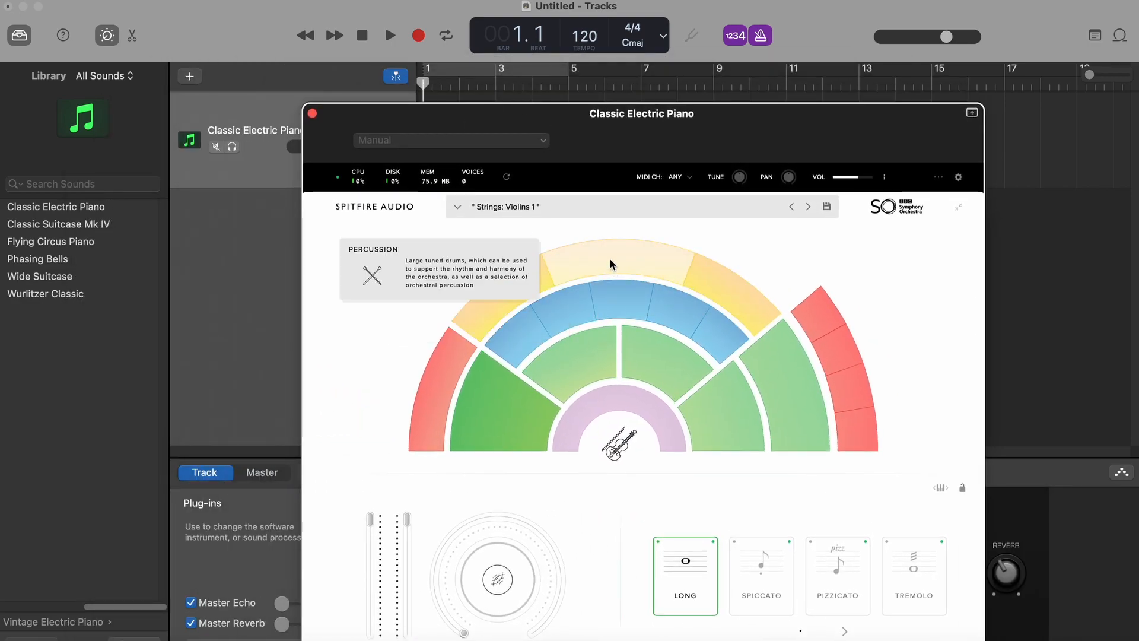
Step: Load the Strings: Violas preset, enable Cycle and start recording a region
left_click(654, 381)
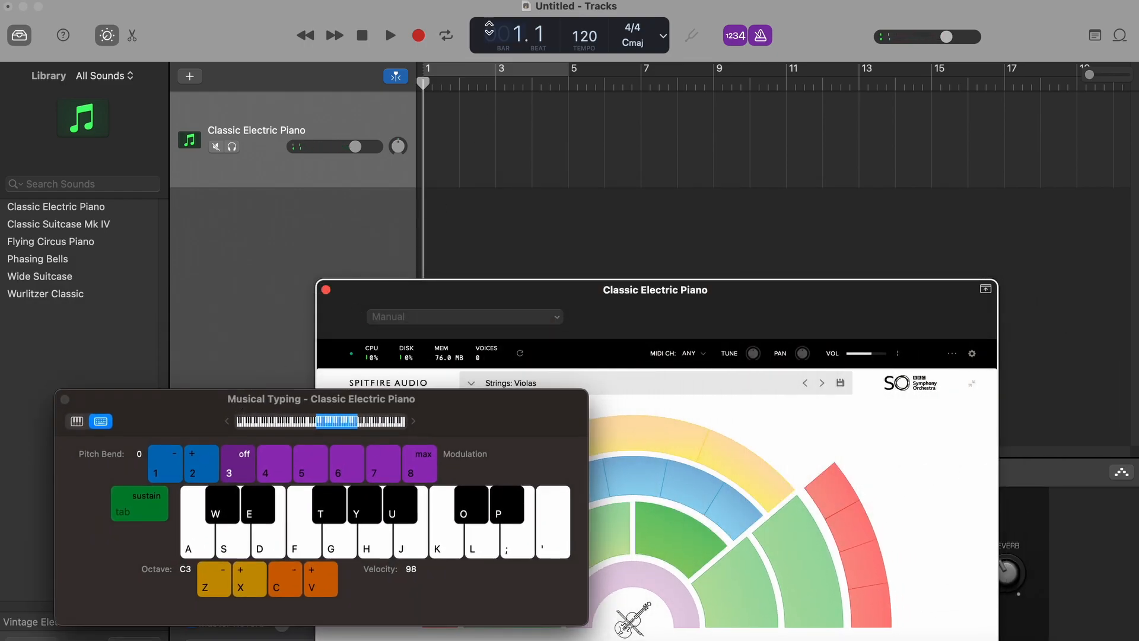
left_click(445, 35)
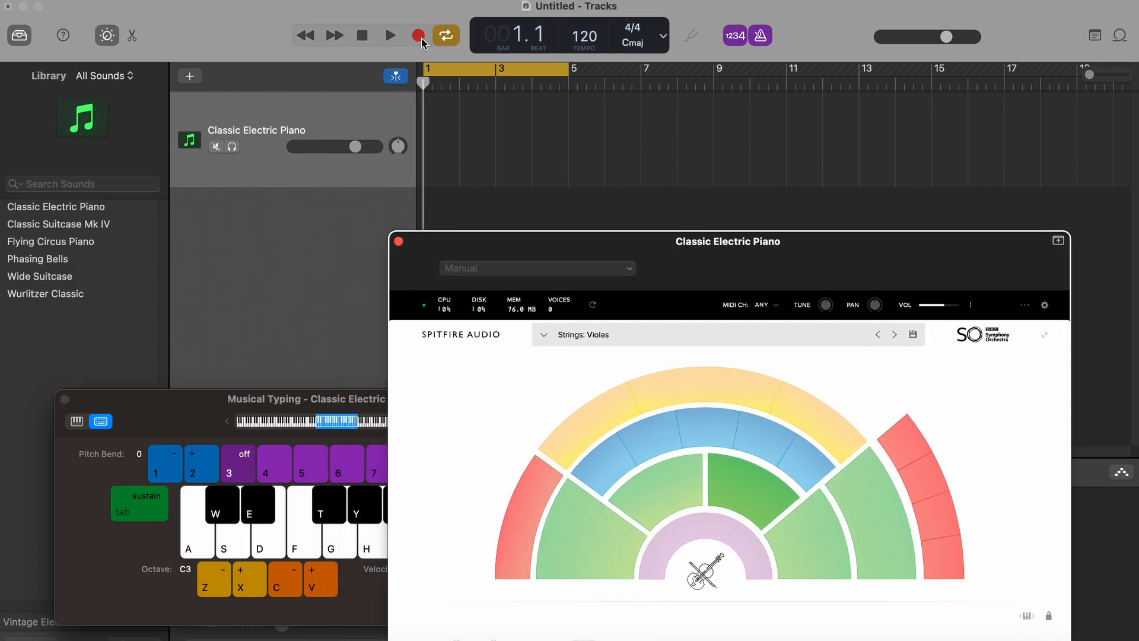
left_click(389, 35)
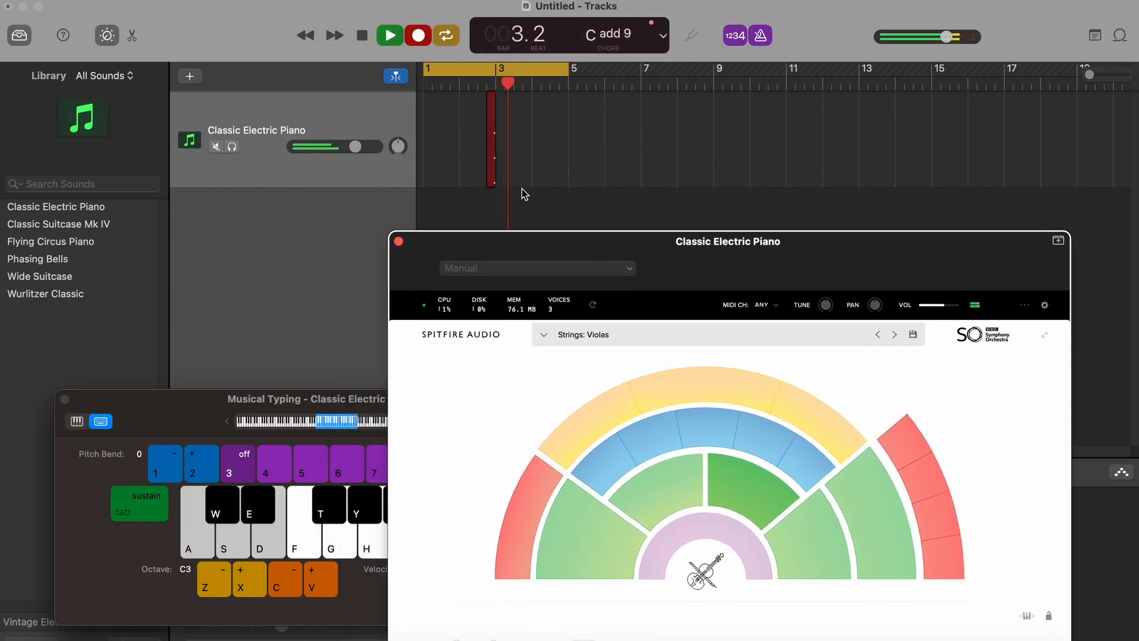